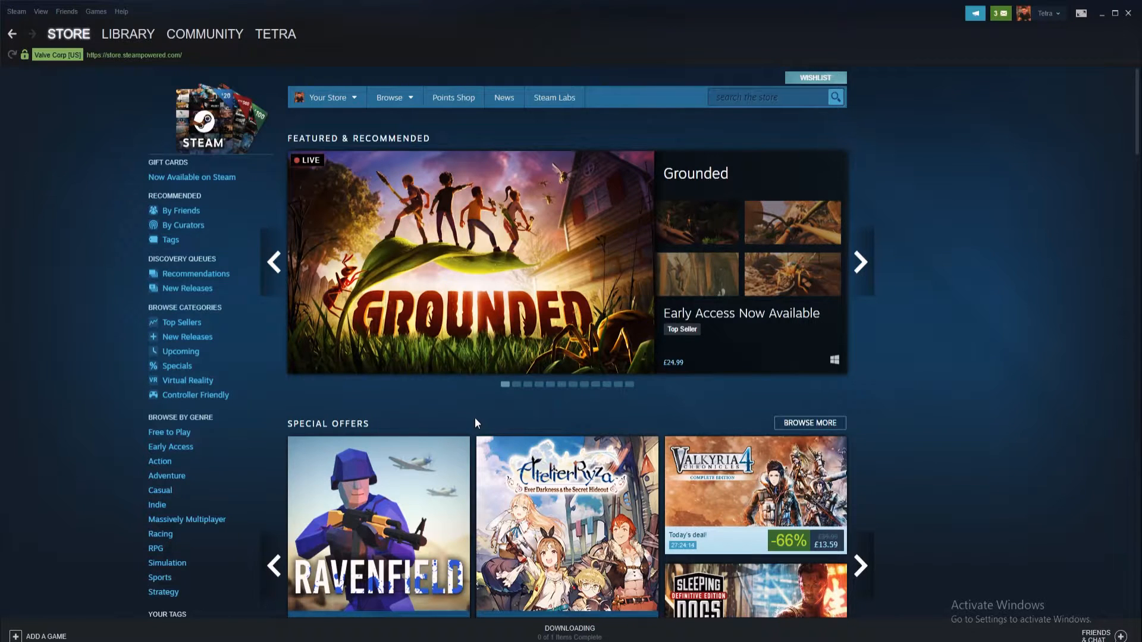
- Reach the Downloads page of Steam's Settings from the store front page
{"action": "left_click", "coordinate": [860, 262]}
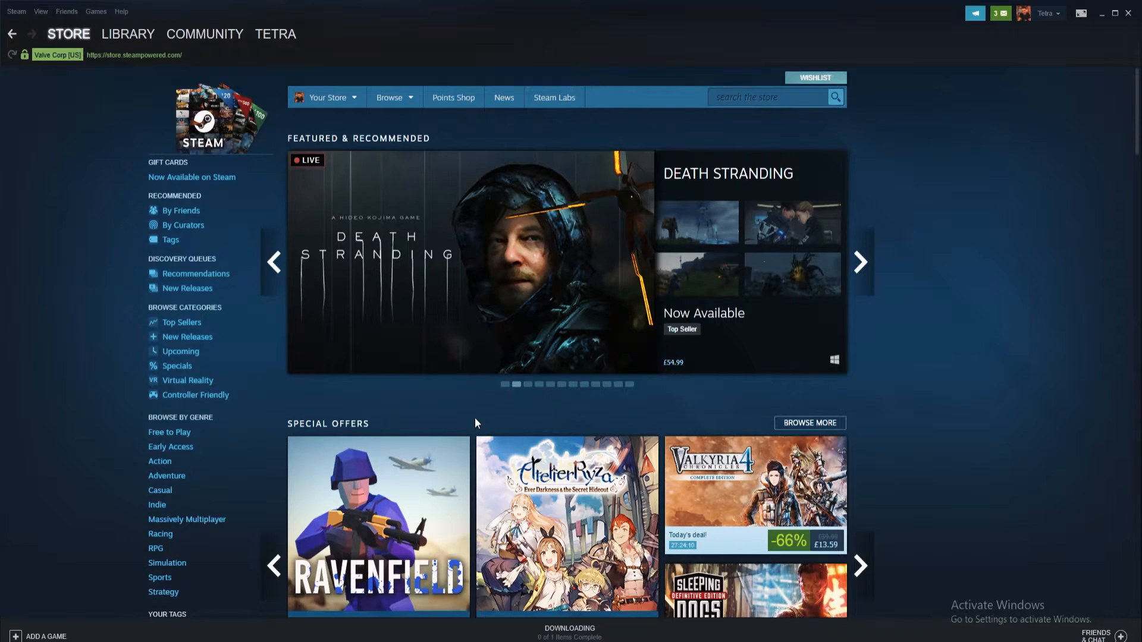
{"action": "left_click", "coordinate": [859, 261]}
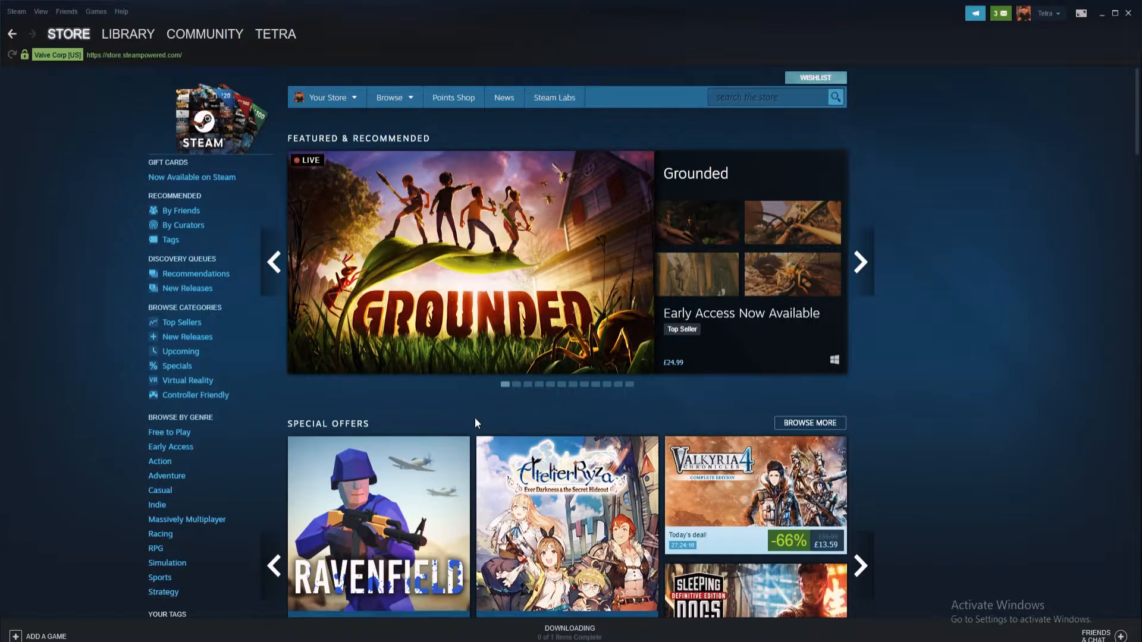
{"action": "left_click", "coordinate": [859, 262]}
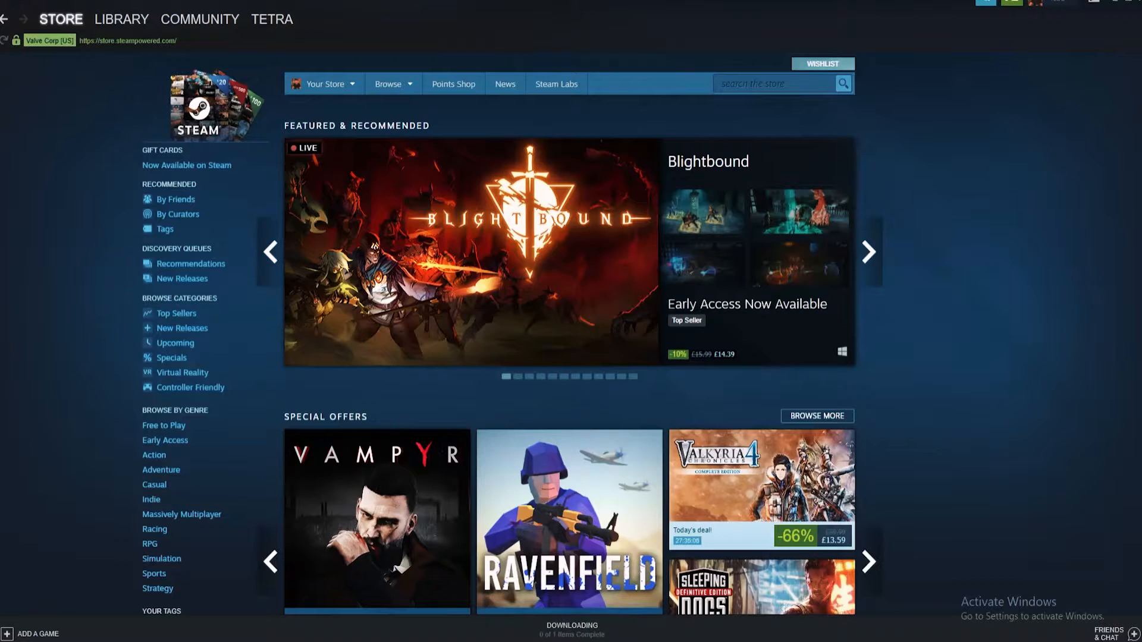
{"action": "left_click", "coordinate": [59, 18]}
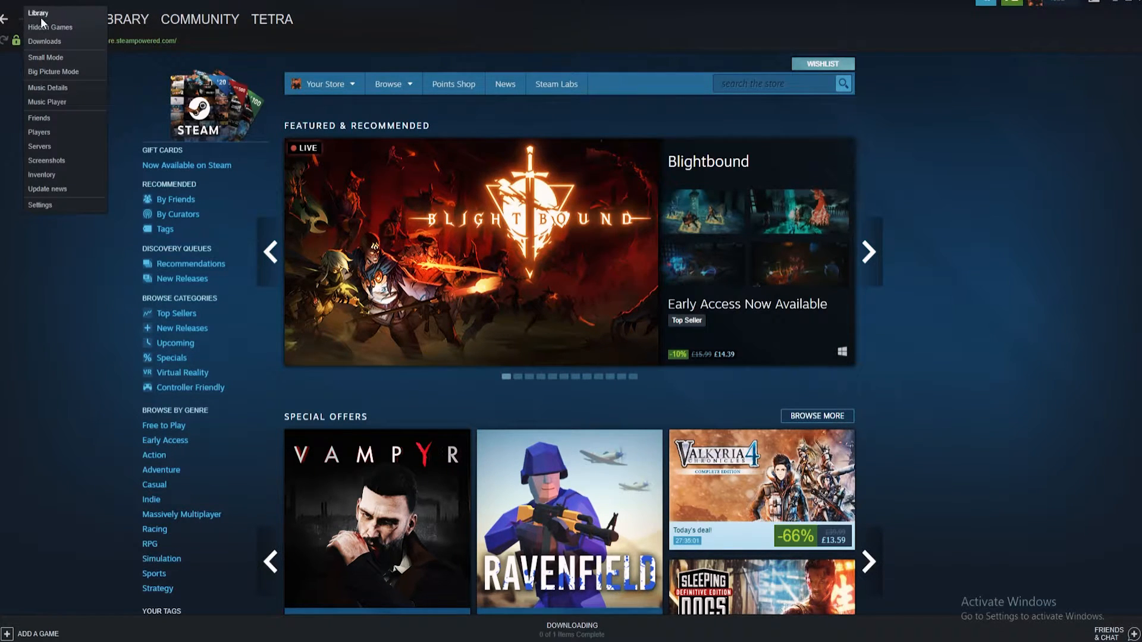
{"action": "left_click", "coordinate": [41, 204]}
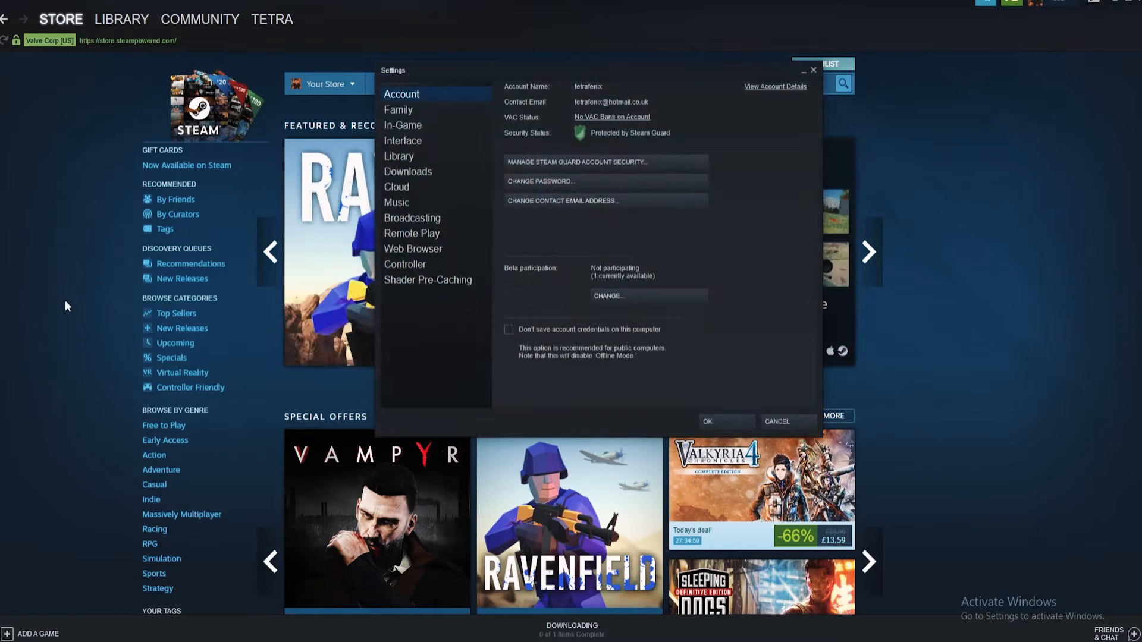
{"action": "left_click", "coordinate": [408, 171]}
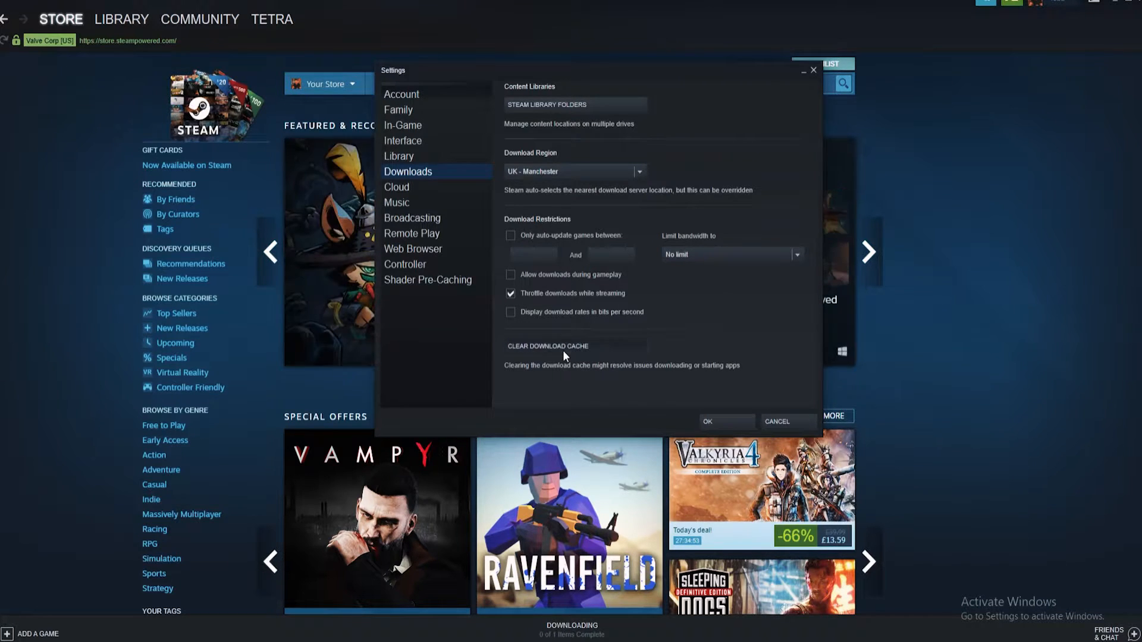
- Clear the download cache and confirm with OK
{"action": "left_click", "coordinate": [547, 346]}
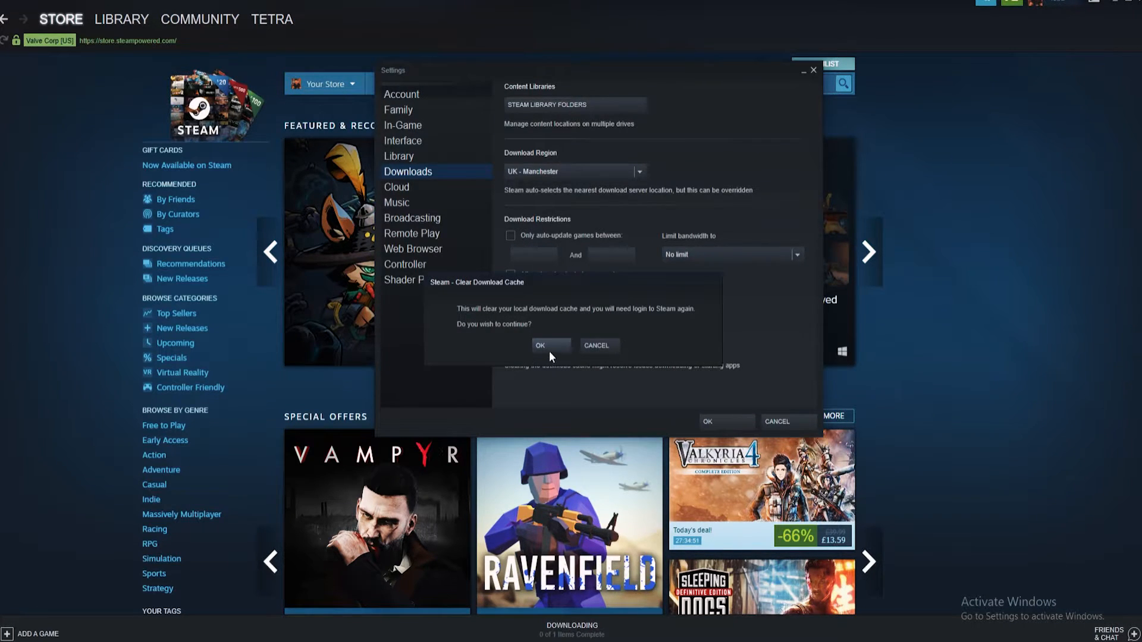
{"action": "left_click", "coordinate": [551, 345]}
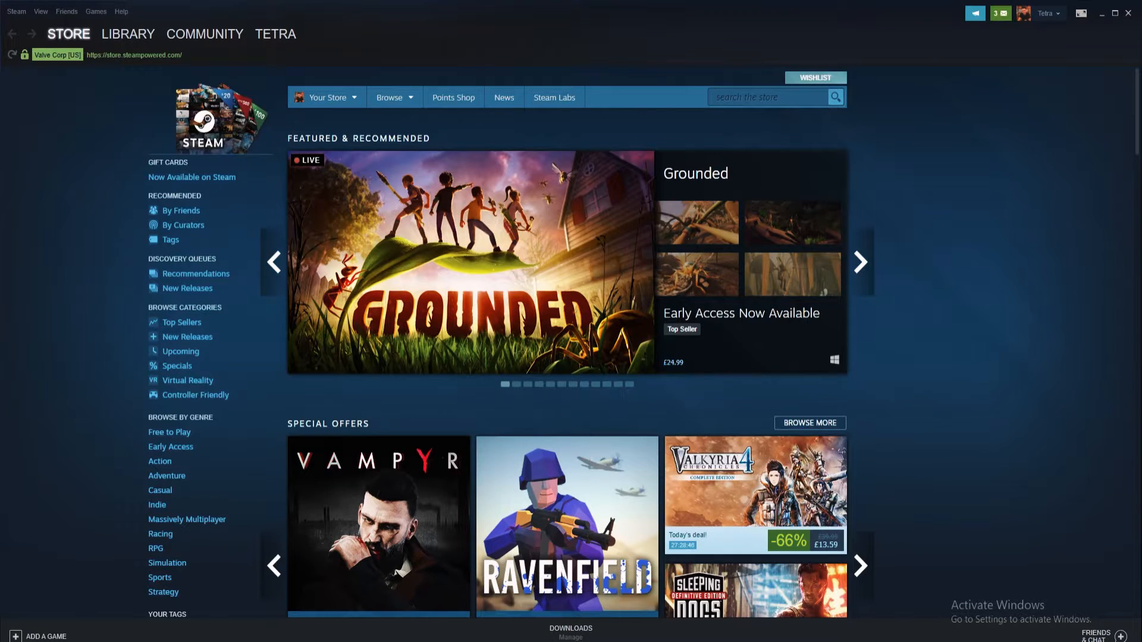
{"action": "mouse_move", "coordinate": [480, 514]}
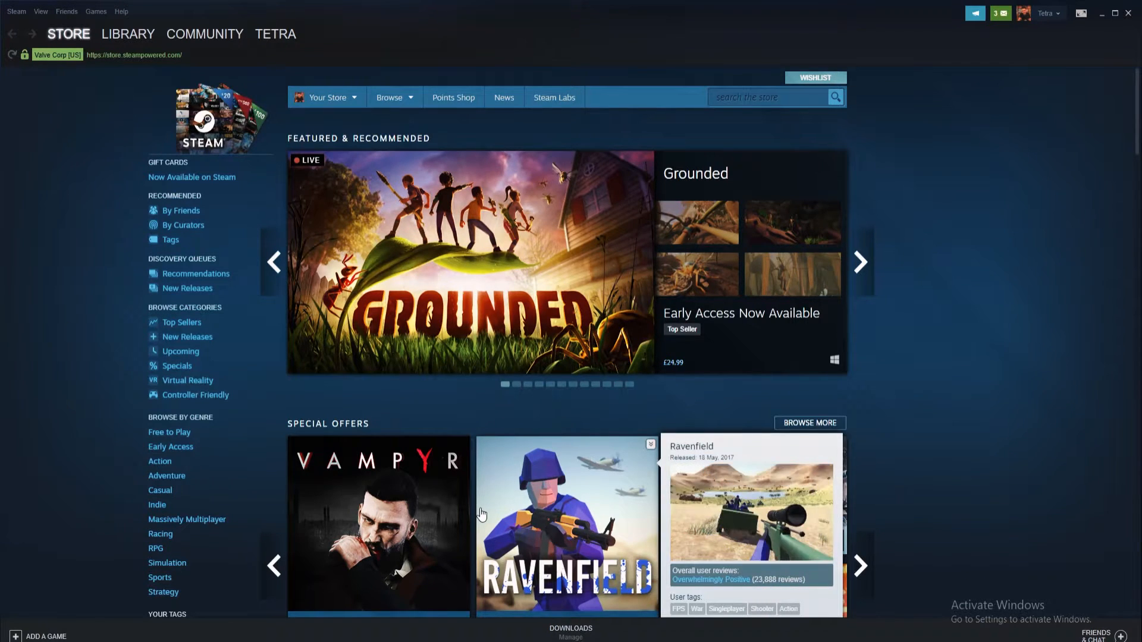
- Show the Steam Library Folders list from Settings > Downloads
{"action": "left_click", "coordinate": [859, 262]}
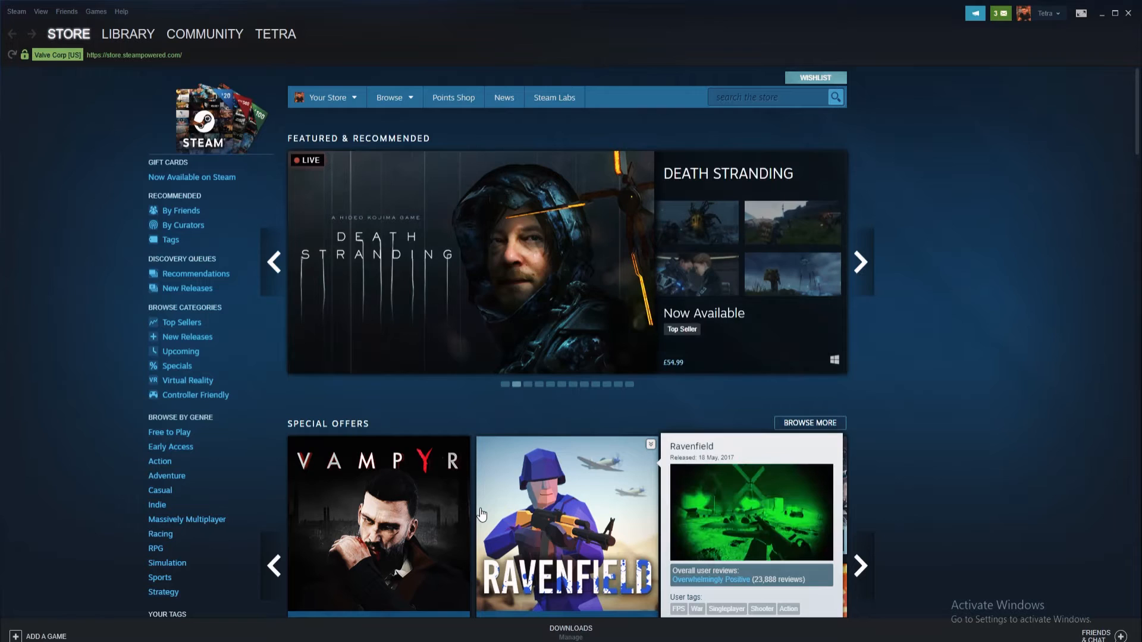
{"action": "left_click", "coordinate": [16, 10]}
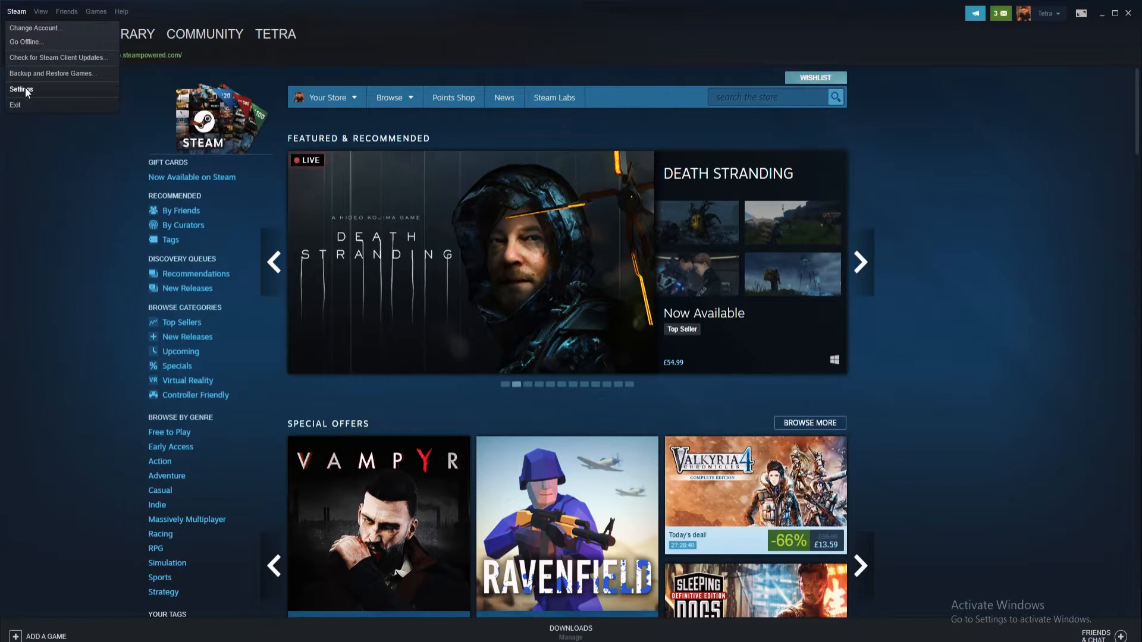
{"action": "left_click", "coordinate": [22, 89]}
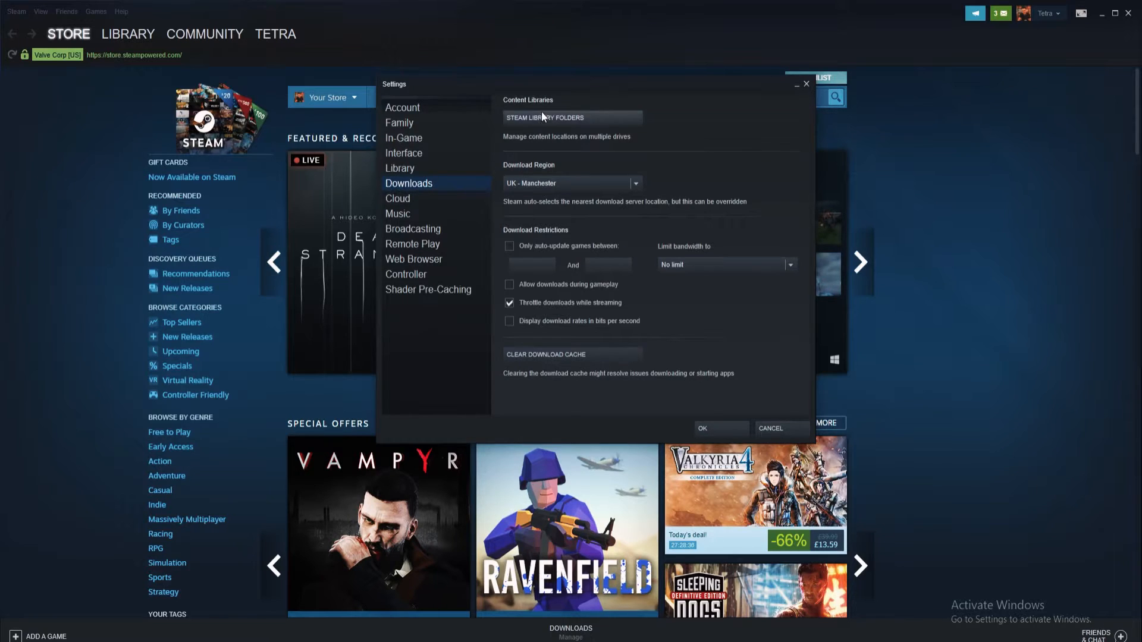
{"action": "left_click", "coordinate": [572, 118]}
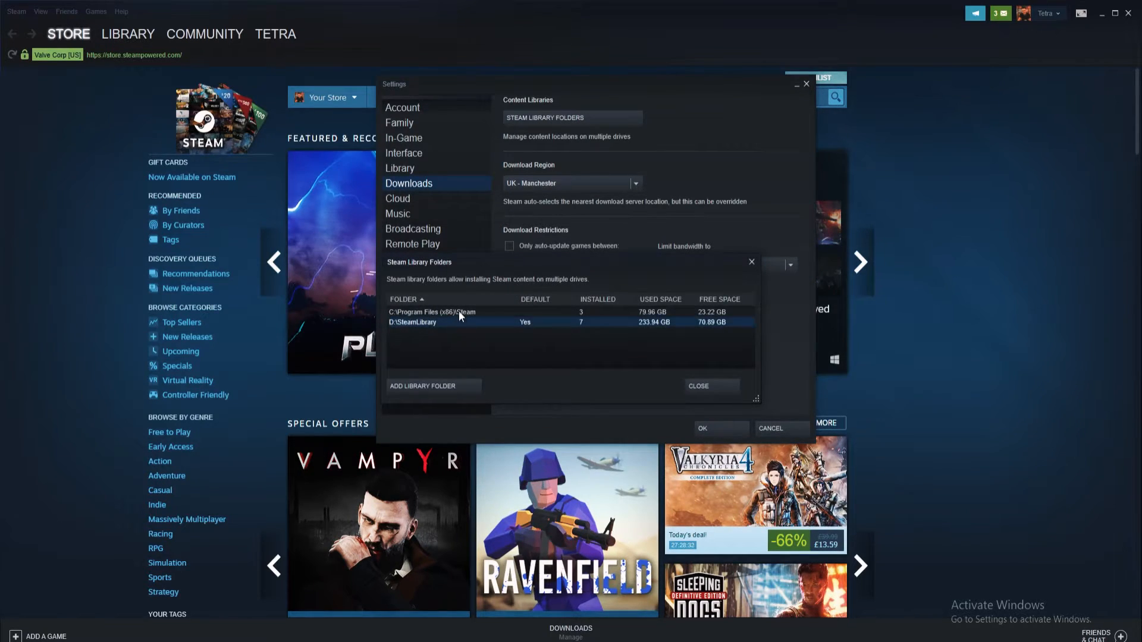
- Repair the C: Program Files (x86) library folder via its right-click options
{"action": "right_click", "coordinate": [459, 311]}
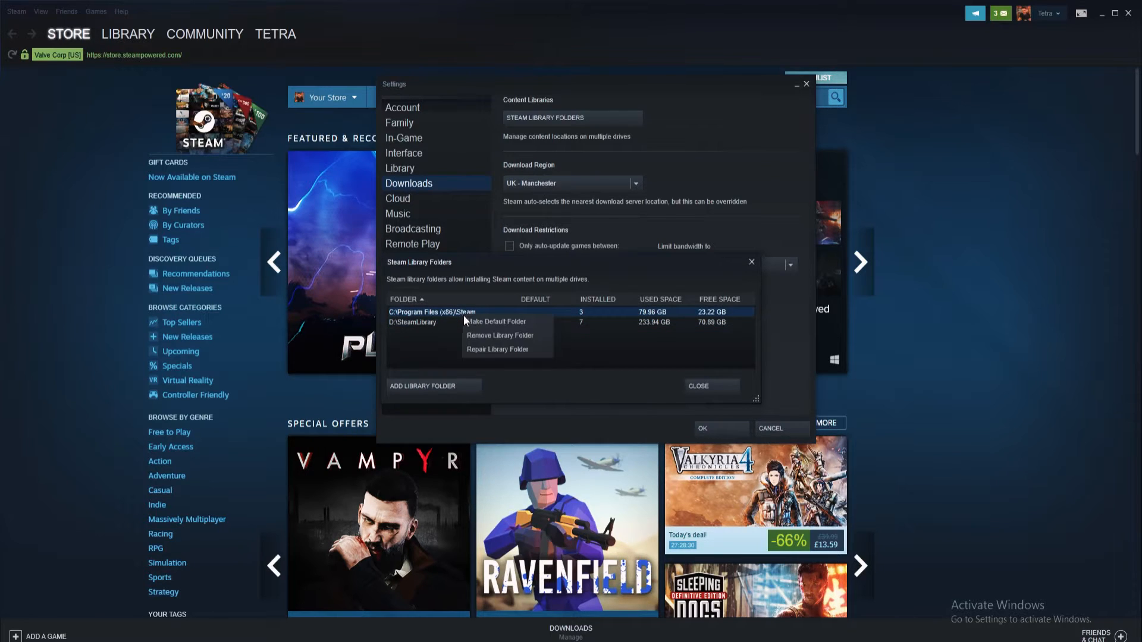
{"action": "left_click", "coordinate": [497, 350]}
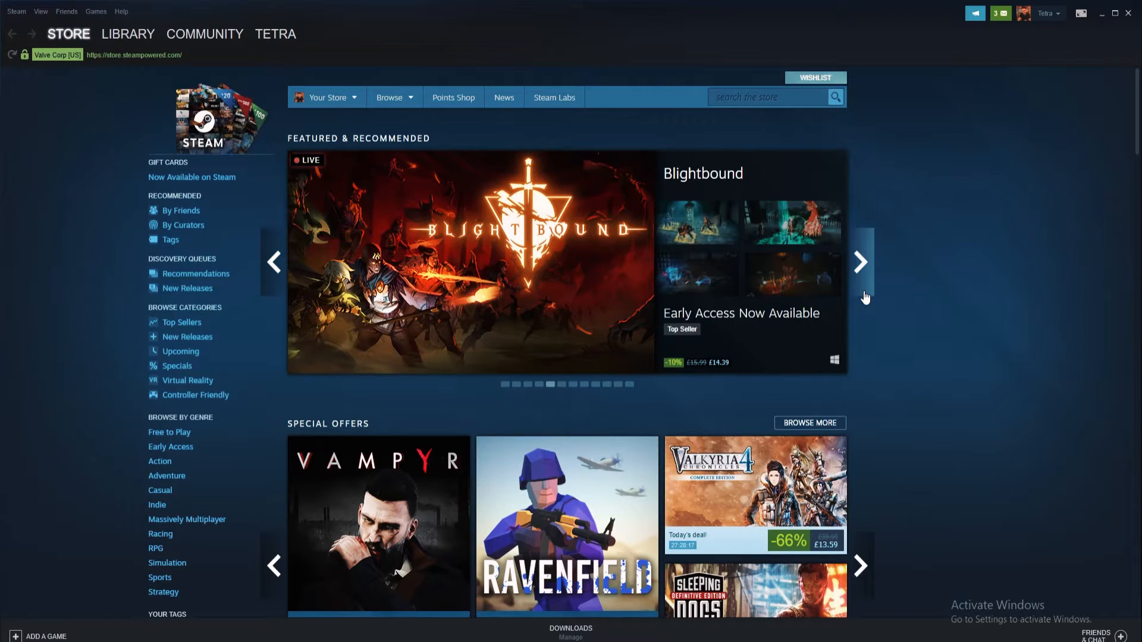
{"action": "mouse_move", "coordinate": [458, 432]}
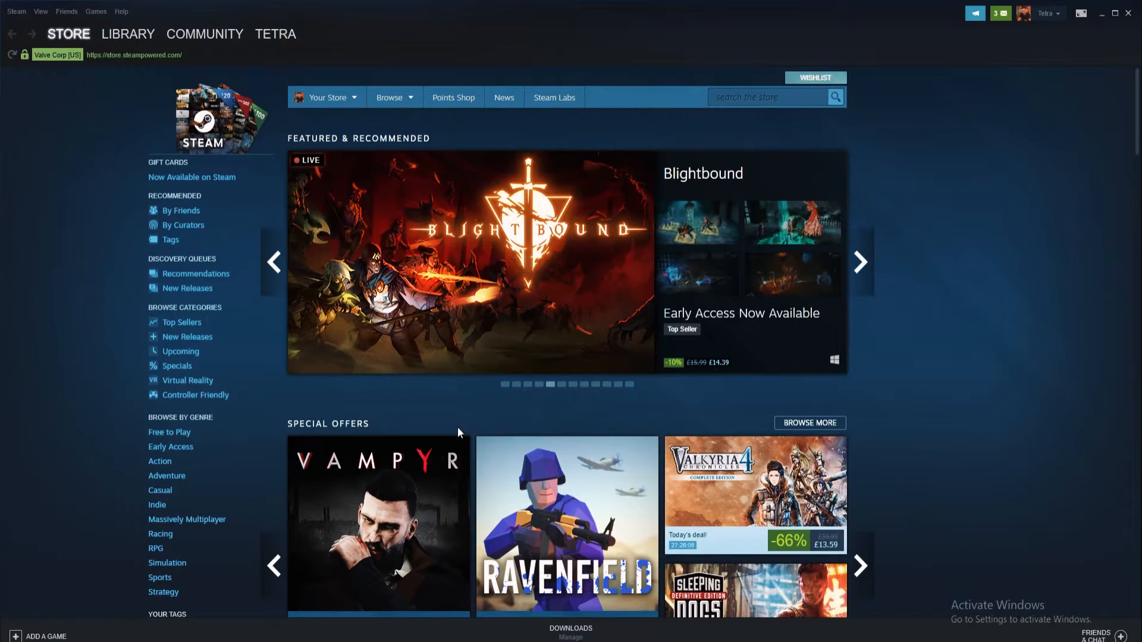
- Bring up Destiny 2's Properties from the game library
{"action": "left_click", "coordinate": [128, 33]}
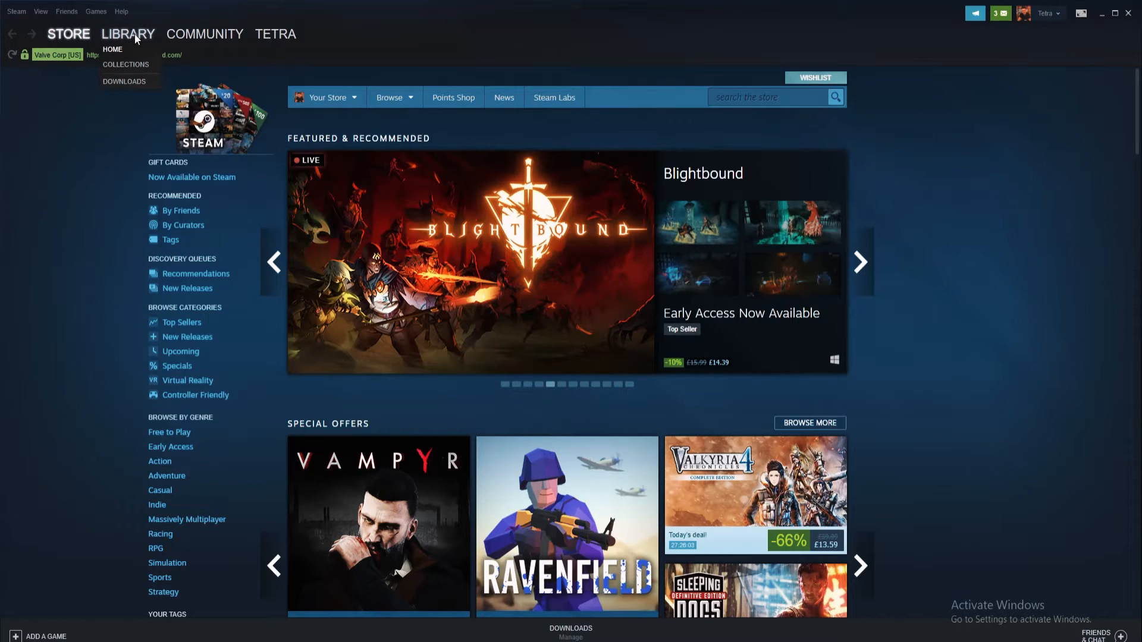
{"action": "left_click", "coordinate": [127, 33]}
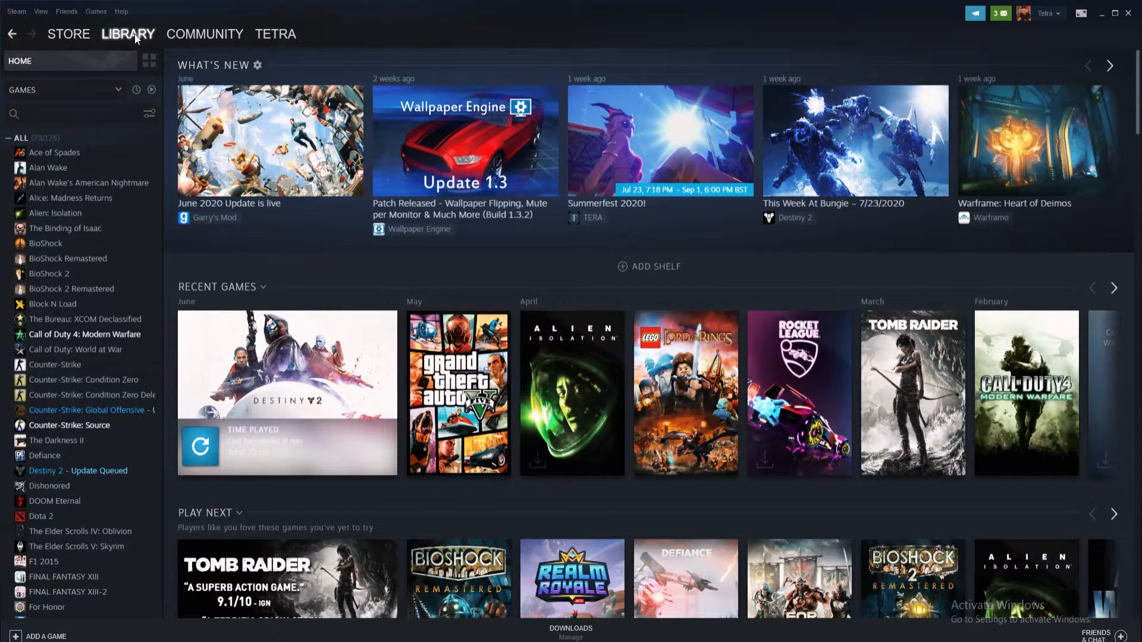
{"action": "mouse_move", "coordinate": [73, 430]}
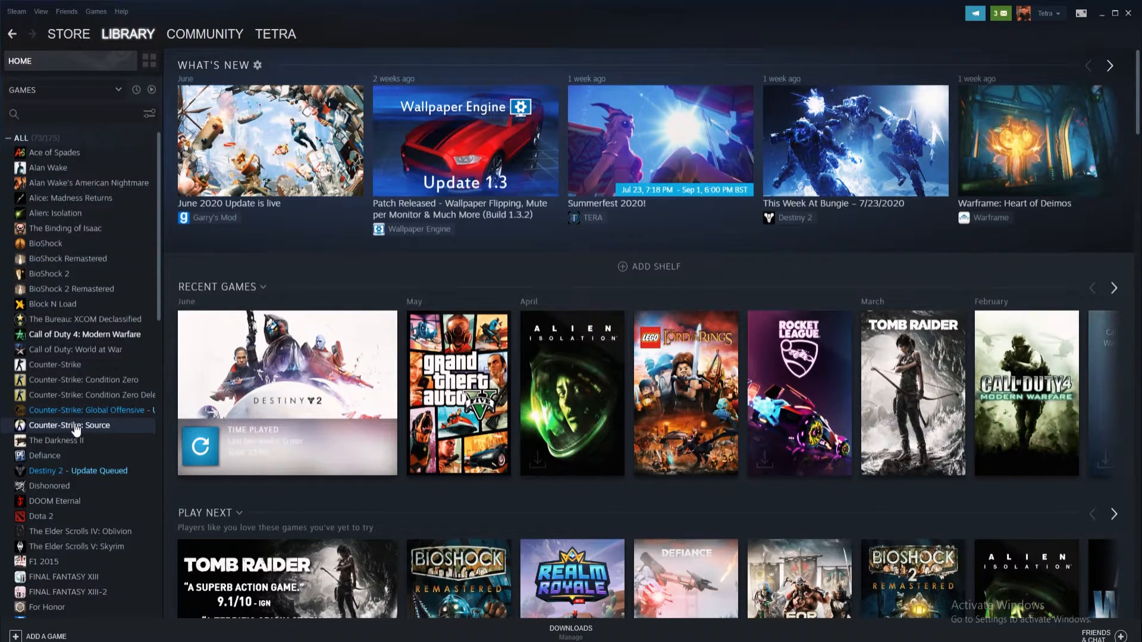
{"action": "right_click", "coordinate": [54, 471]}
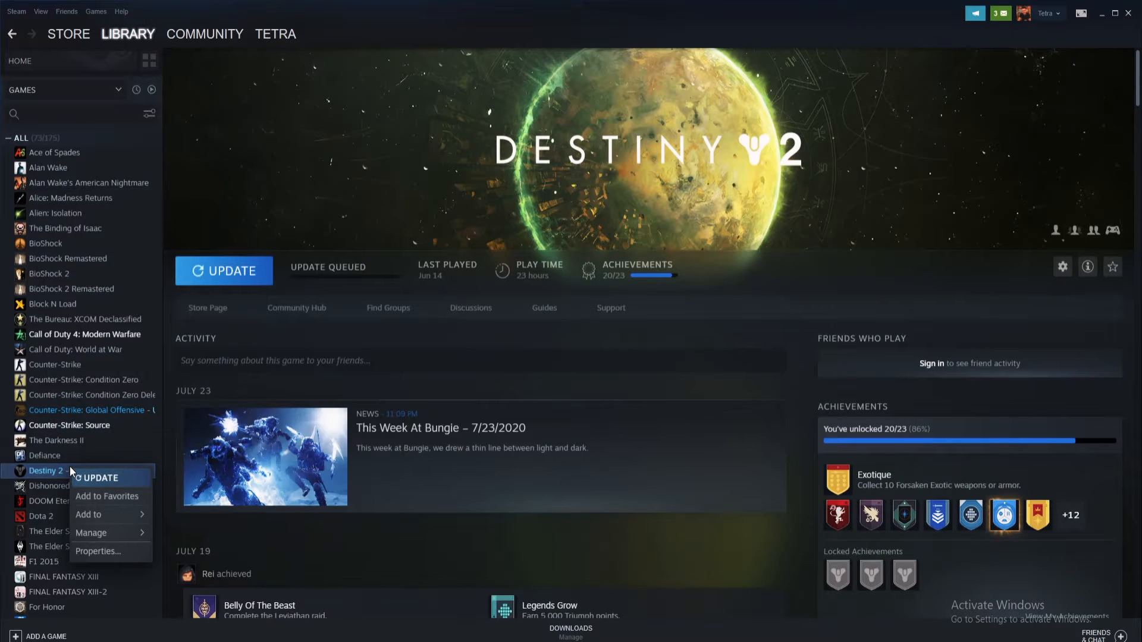
{"action": "mouse_move", "coordinate": [91, 533]}
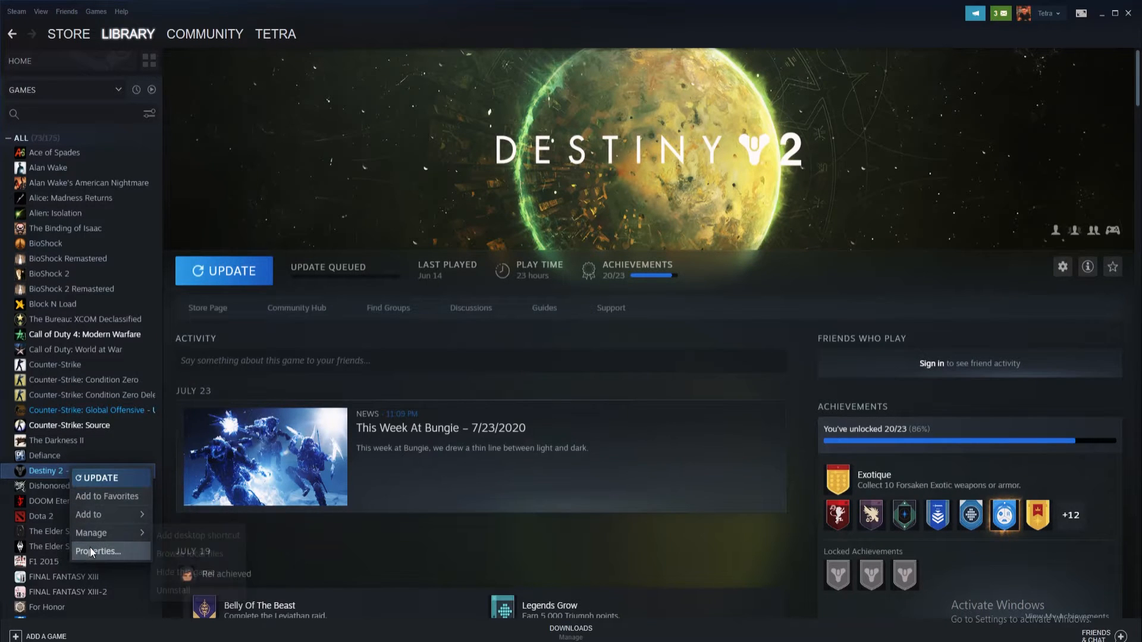
{"action": "left_click", "coordinate": [99, 551]}
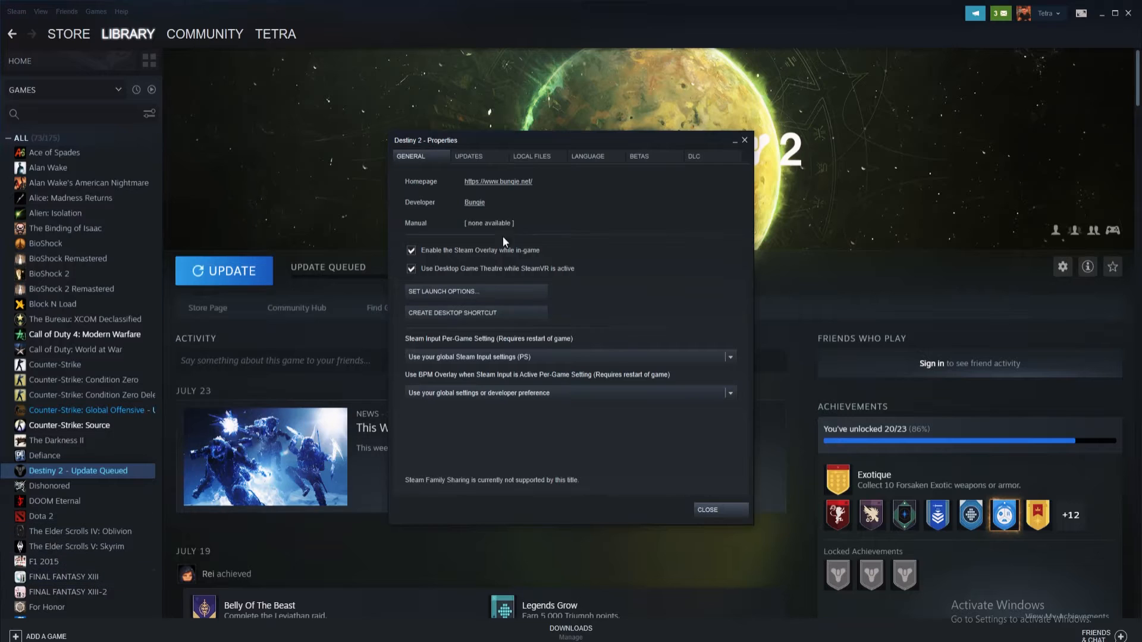
- Start Verify Integrity of Game Files under Destiny 2's Local Files
{"action": "left_click", "coordinate": [530, 156]}
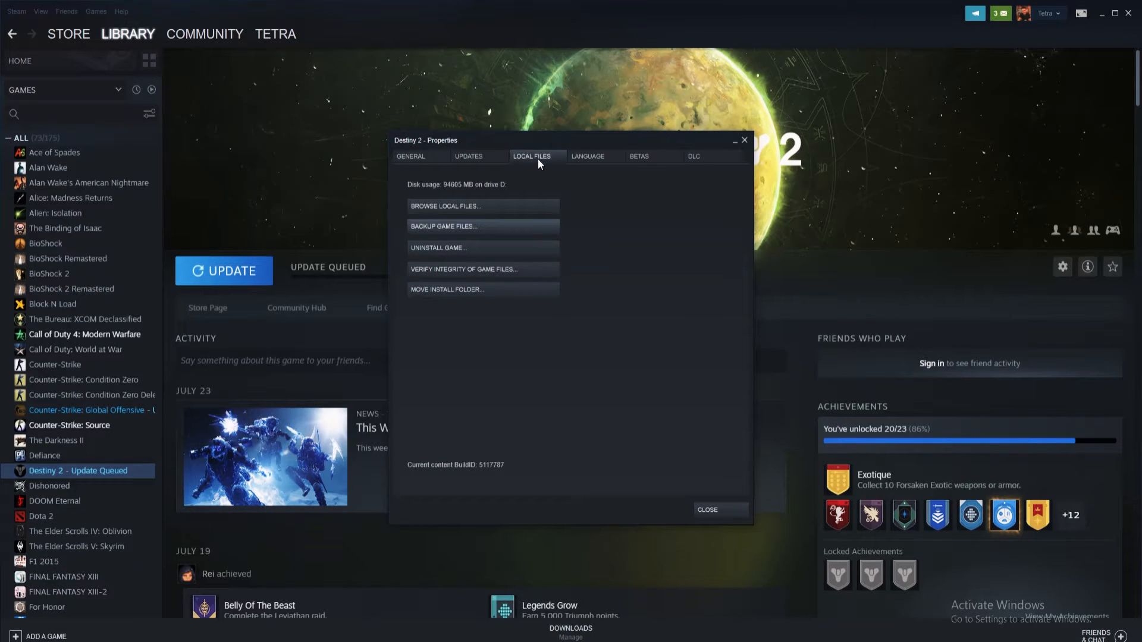
{"action": "mouse_move", "coordinate": [458, 277]}
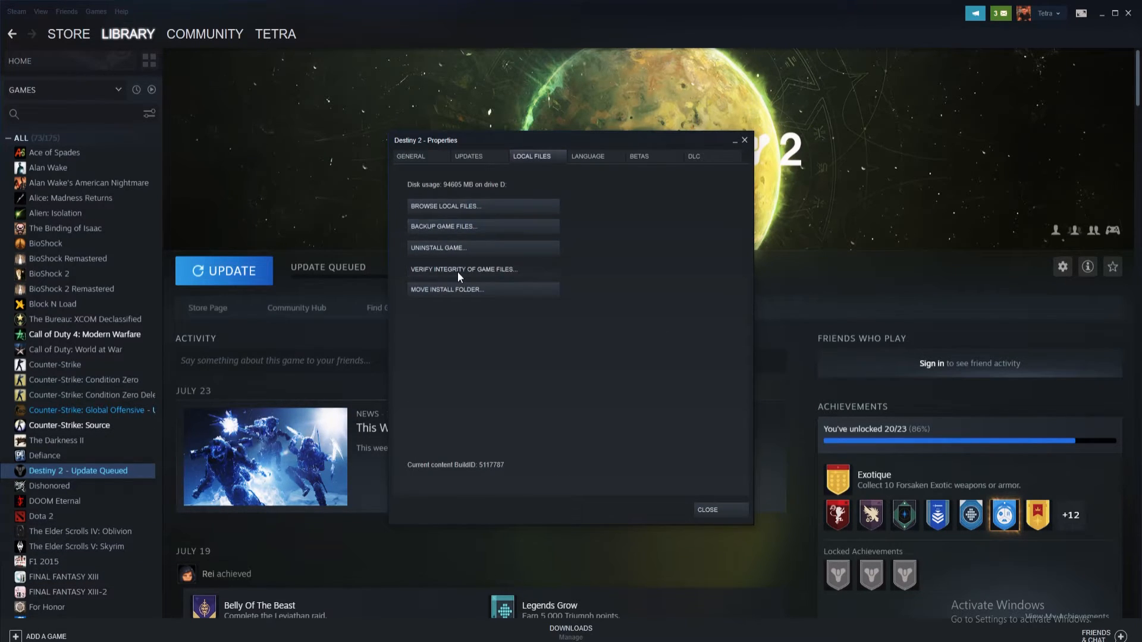
{"action": "left_click", "coordinate": [463, 269]}
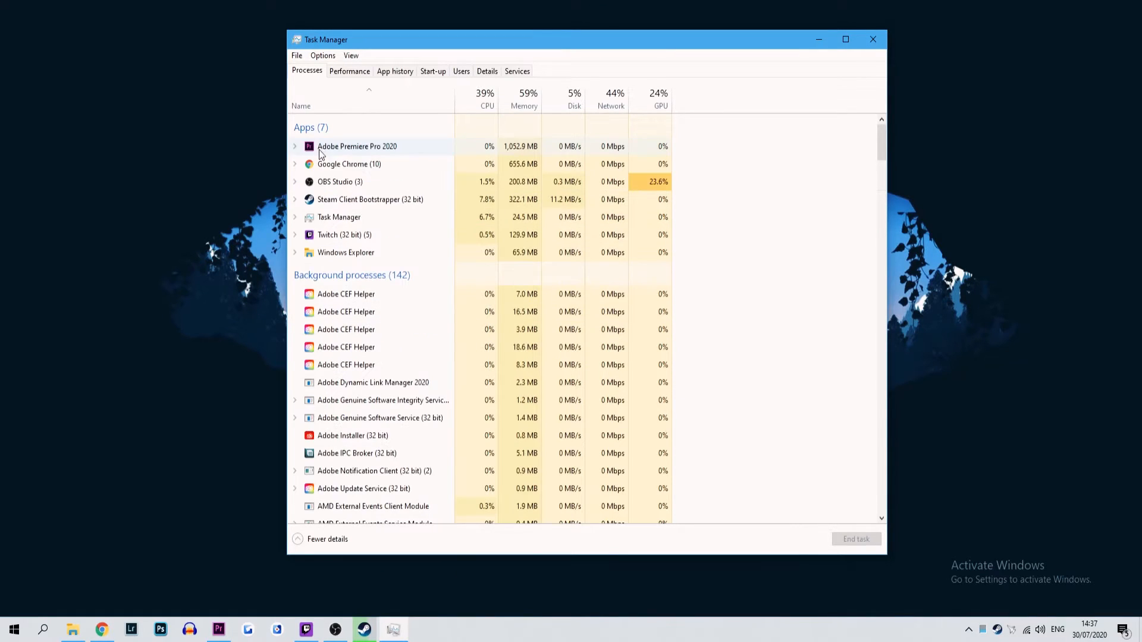
- End Steam in Task Manager and relaunch it with Run as administrator from Start search
{"action": "left_click", "coordinate": [872, 38]}
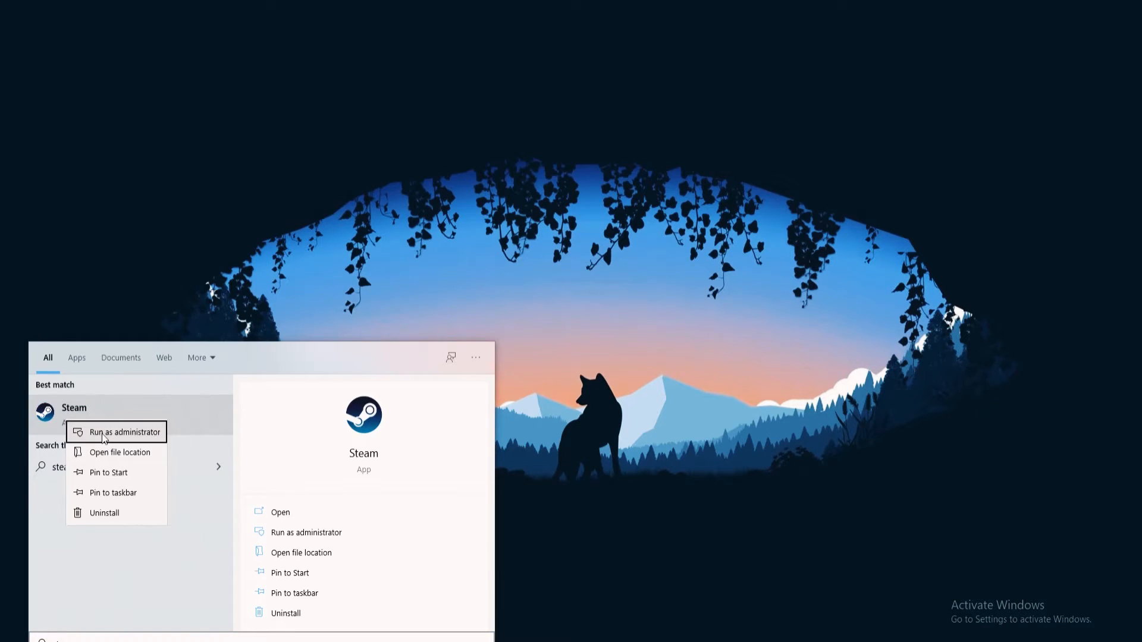
{"action": "left_click", "coordinate": [125, 432]}
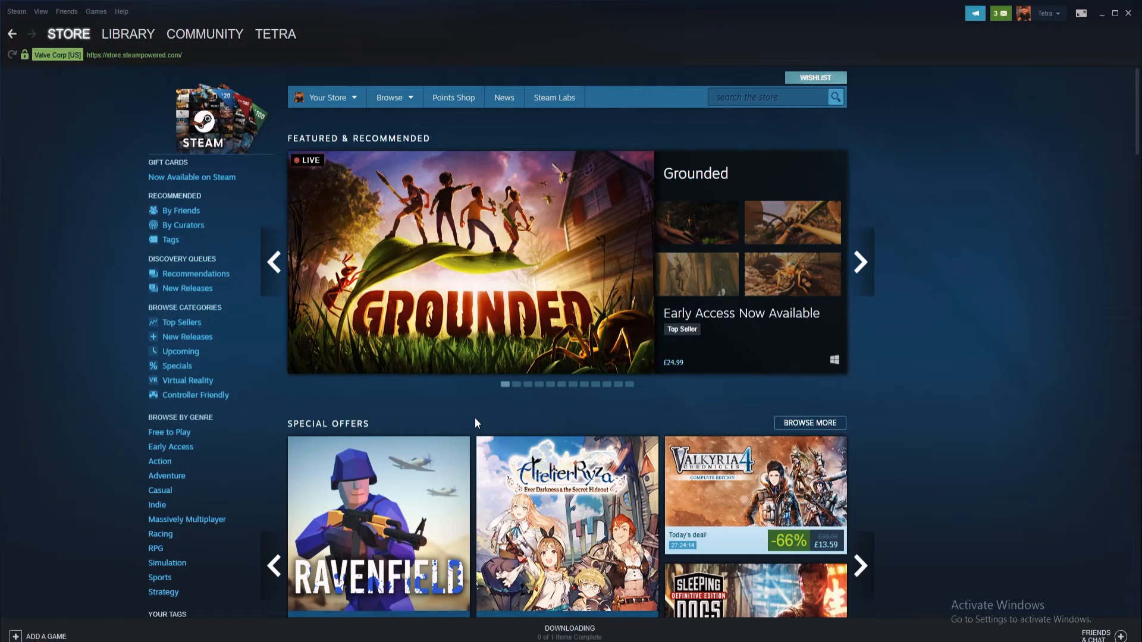
{"action": "left_click", "coordinate": [859, 262]}
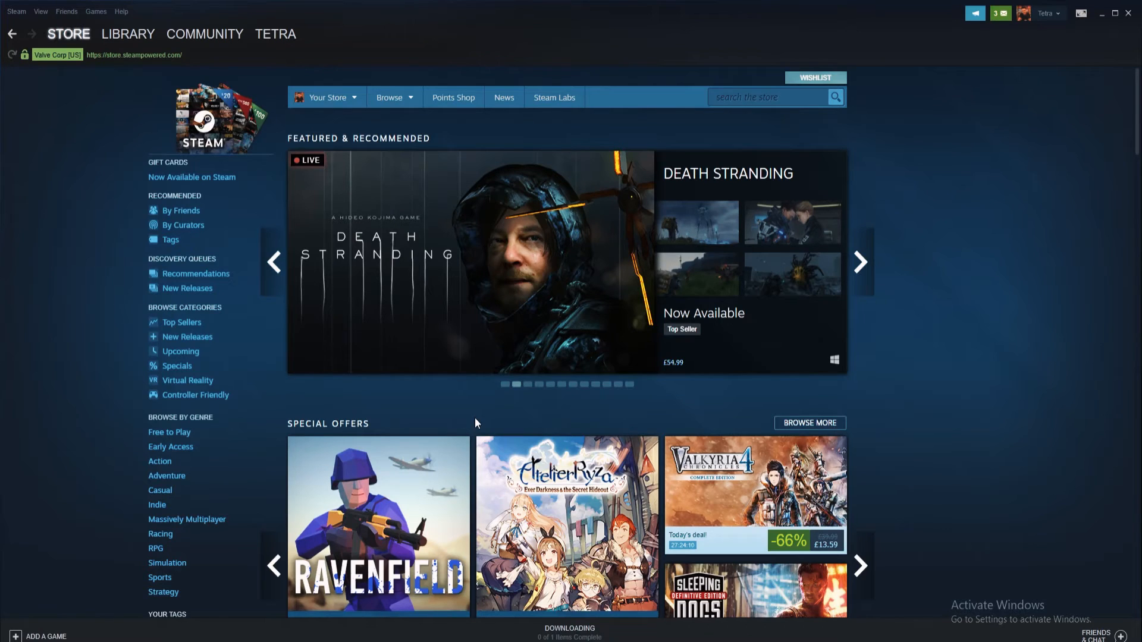
{"action": "left_click", "coordinate": [859, 262]}
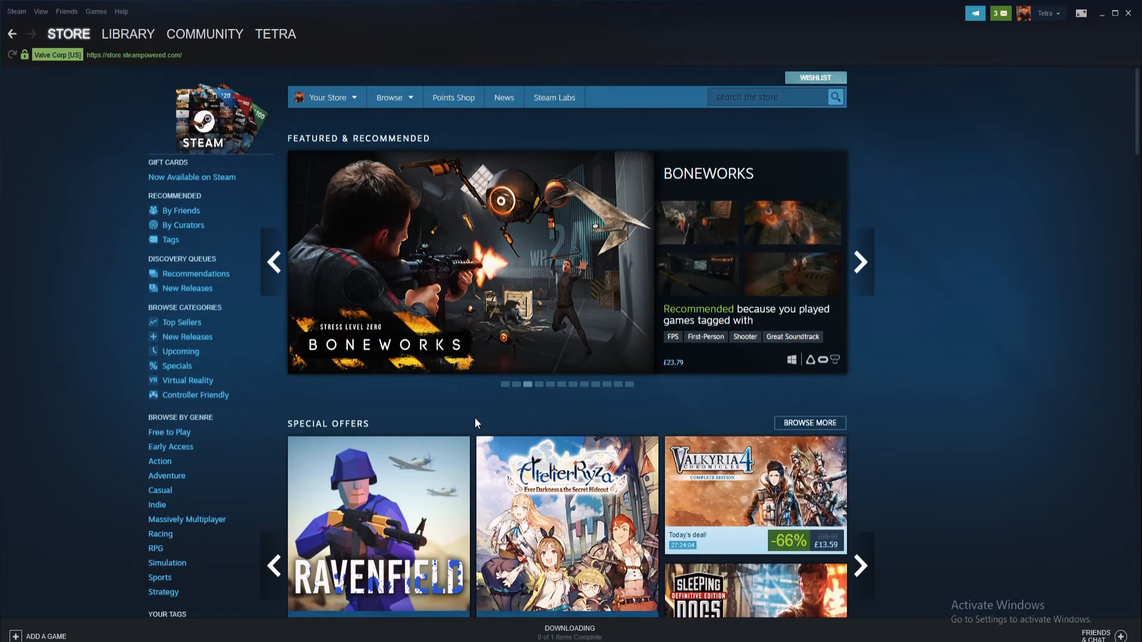
{"action": "left_click", "coordinate": [860, 262]}
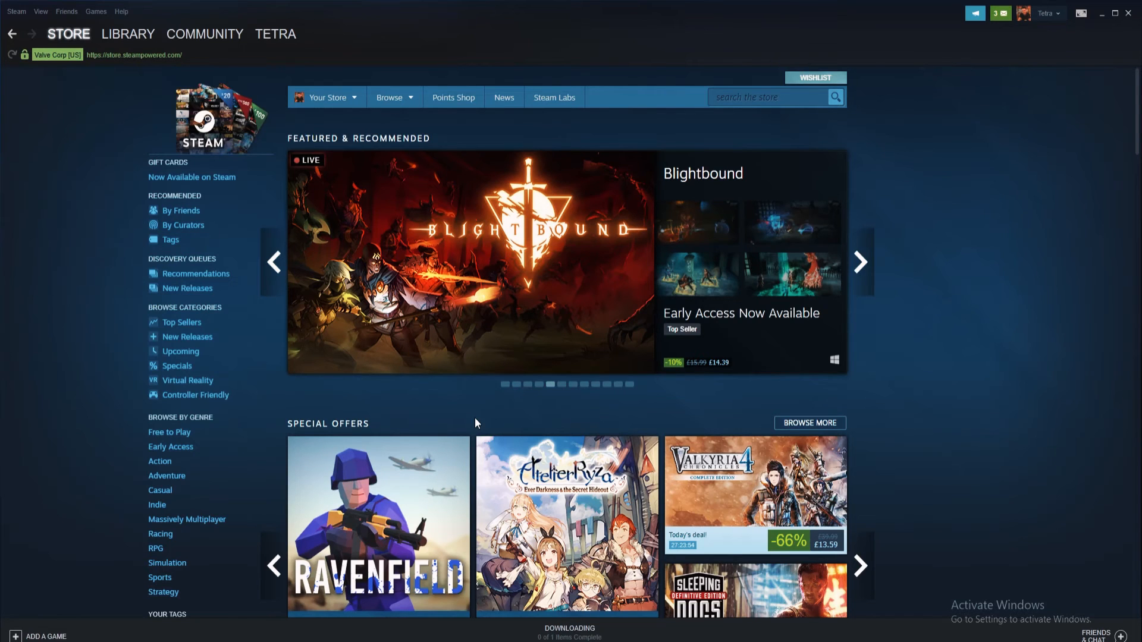
{"action": "left_click", "coordinate": [859, 262]}
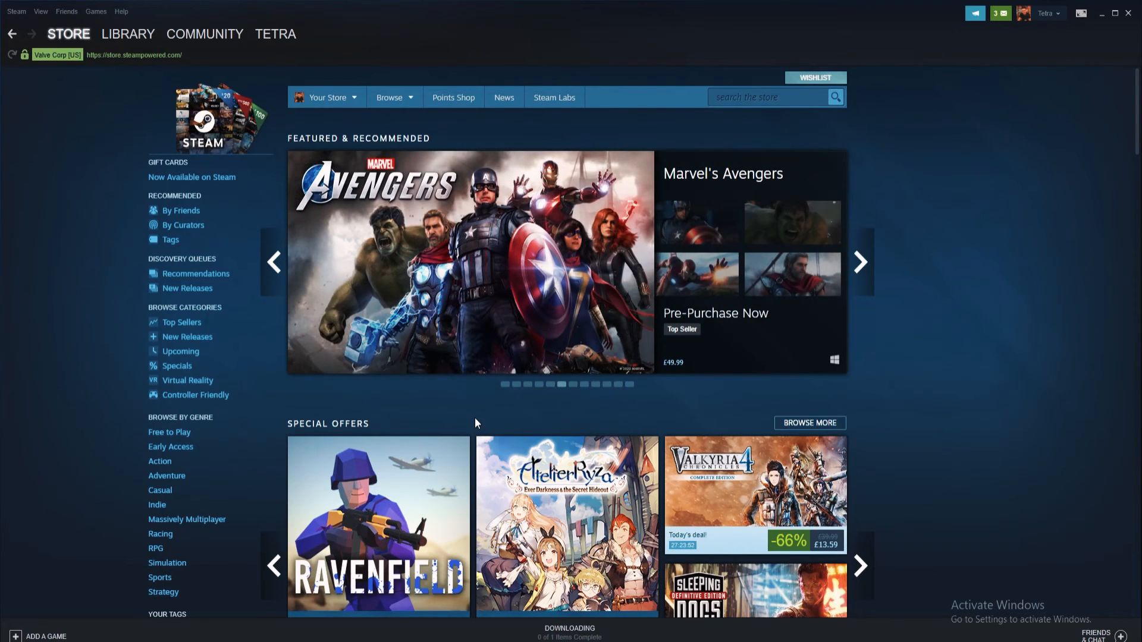